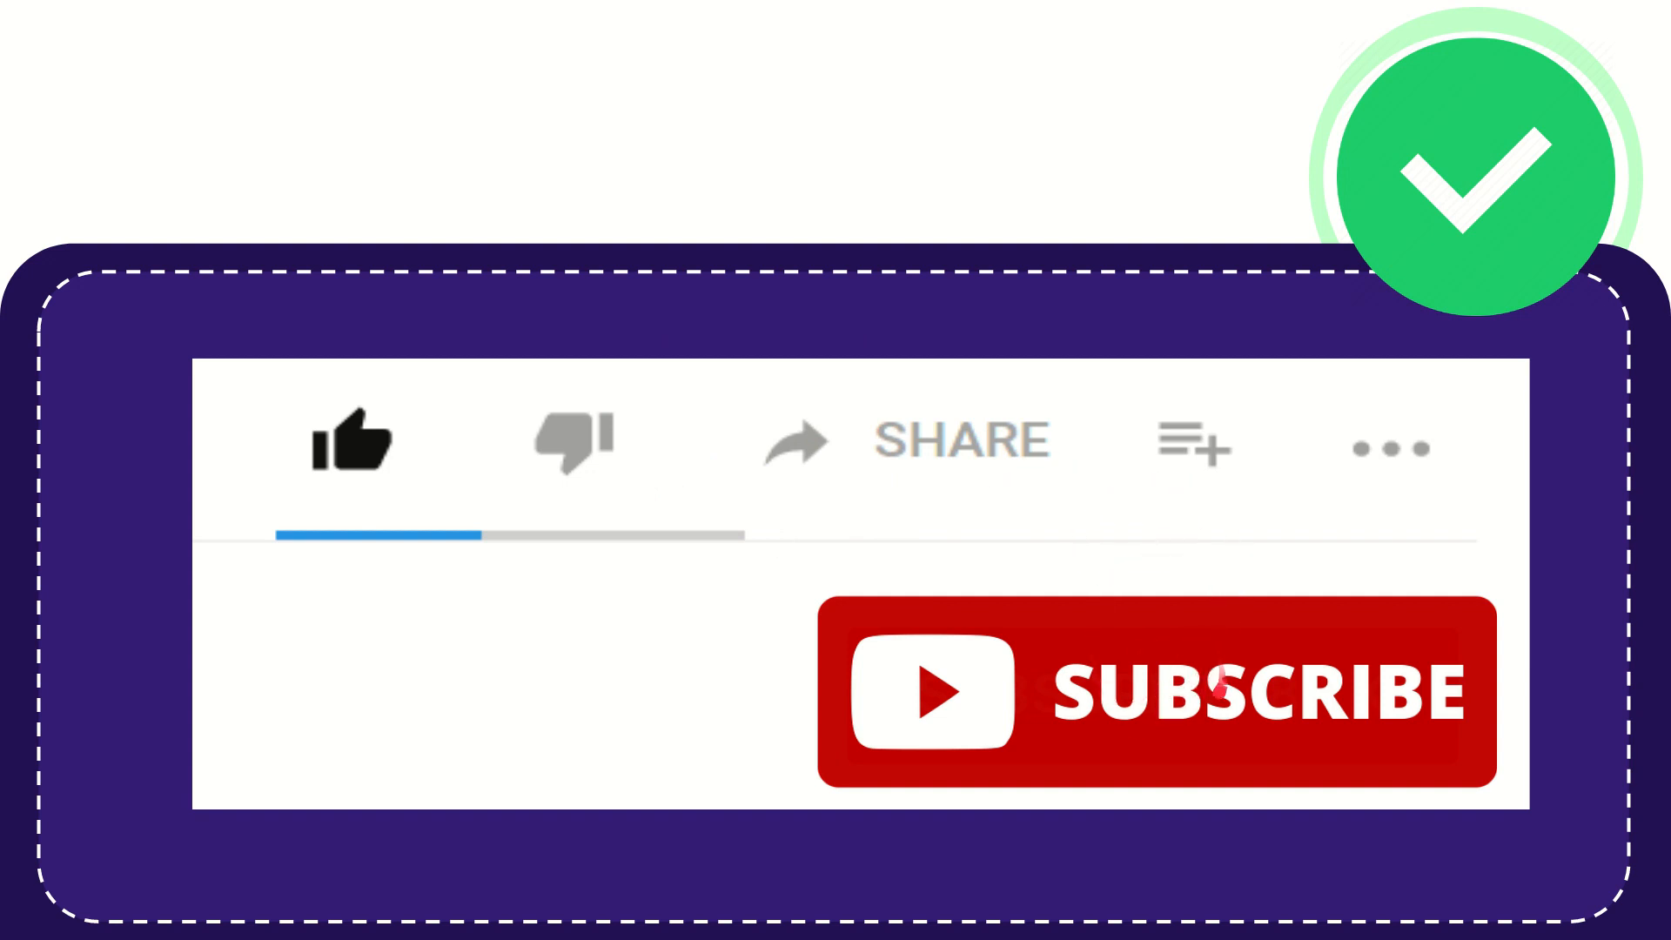
{"action": "left_click", "coordinate": [1252, 693]}
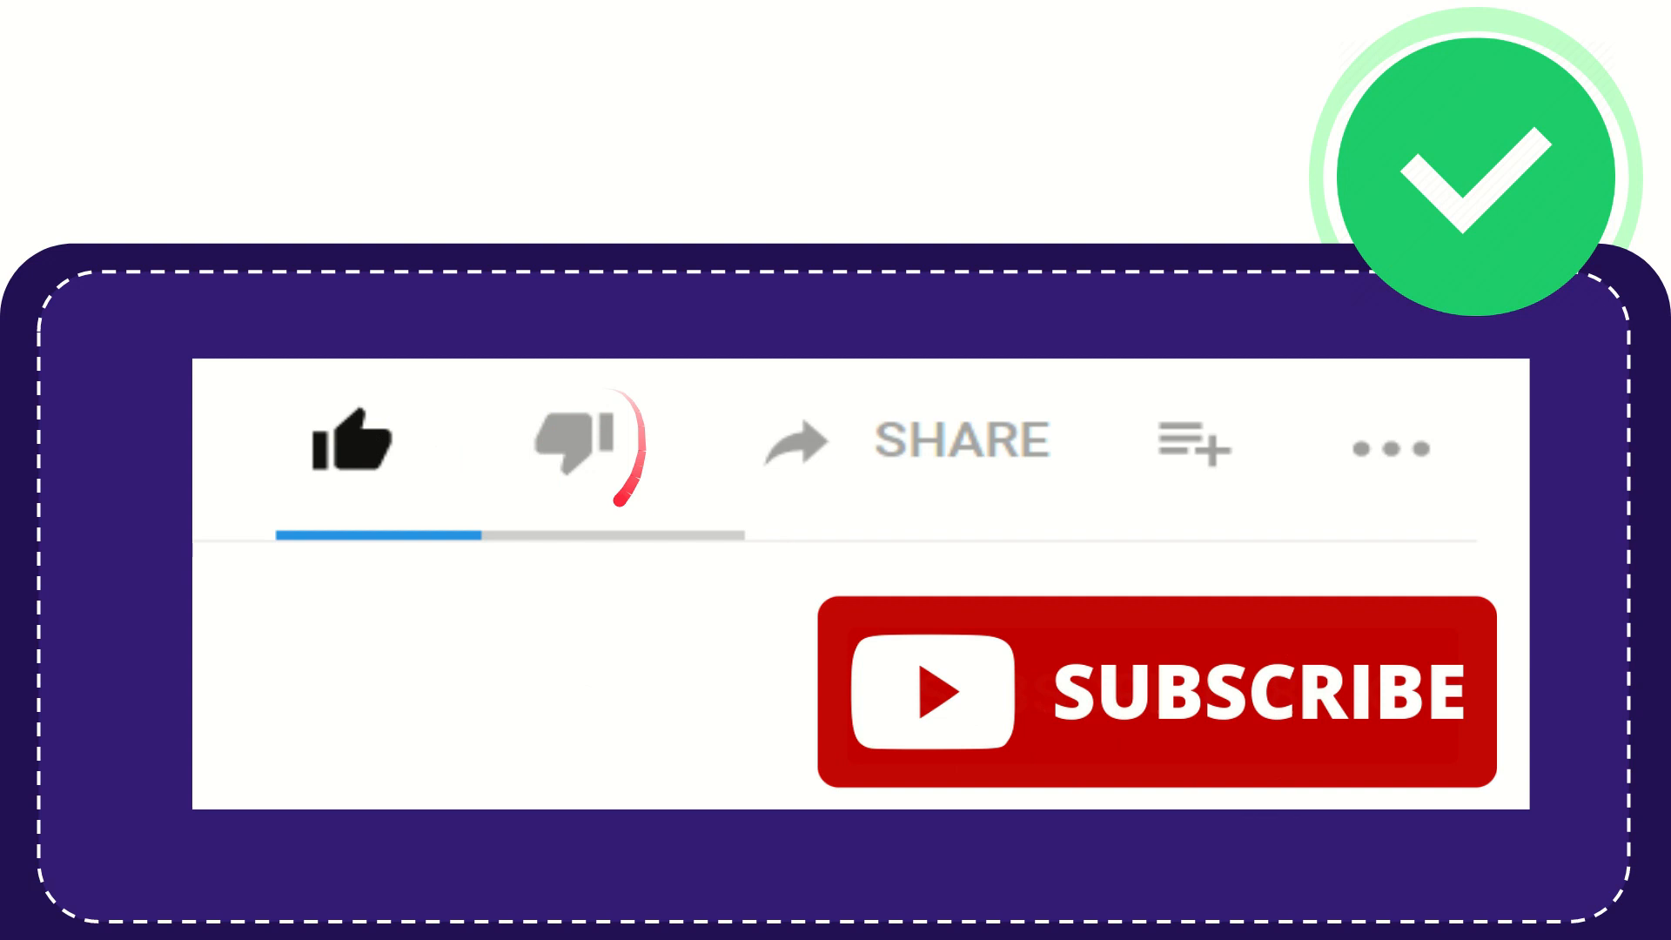
{"action": "left_click", "coordinate": [573, 442]}
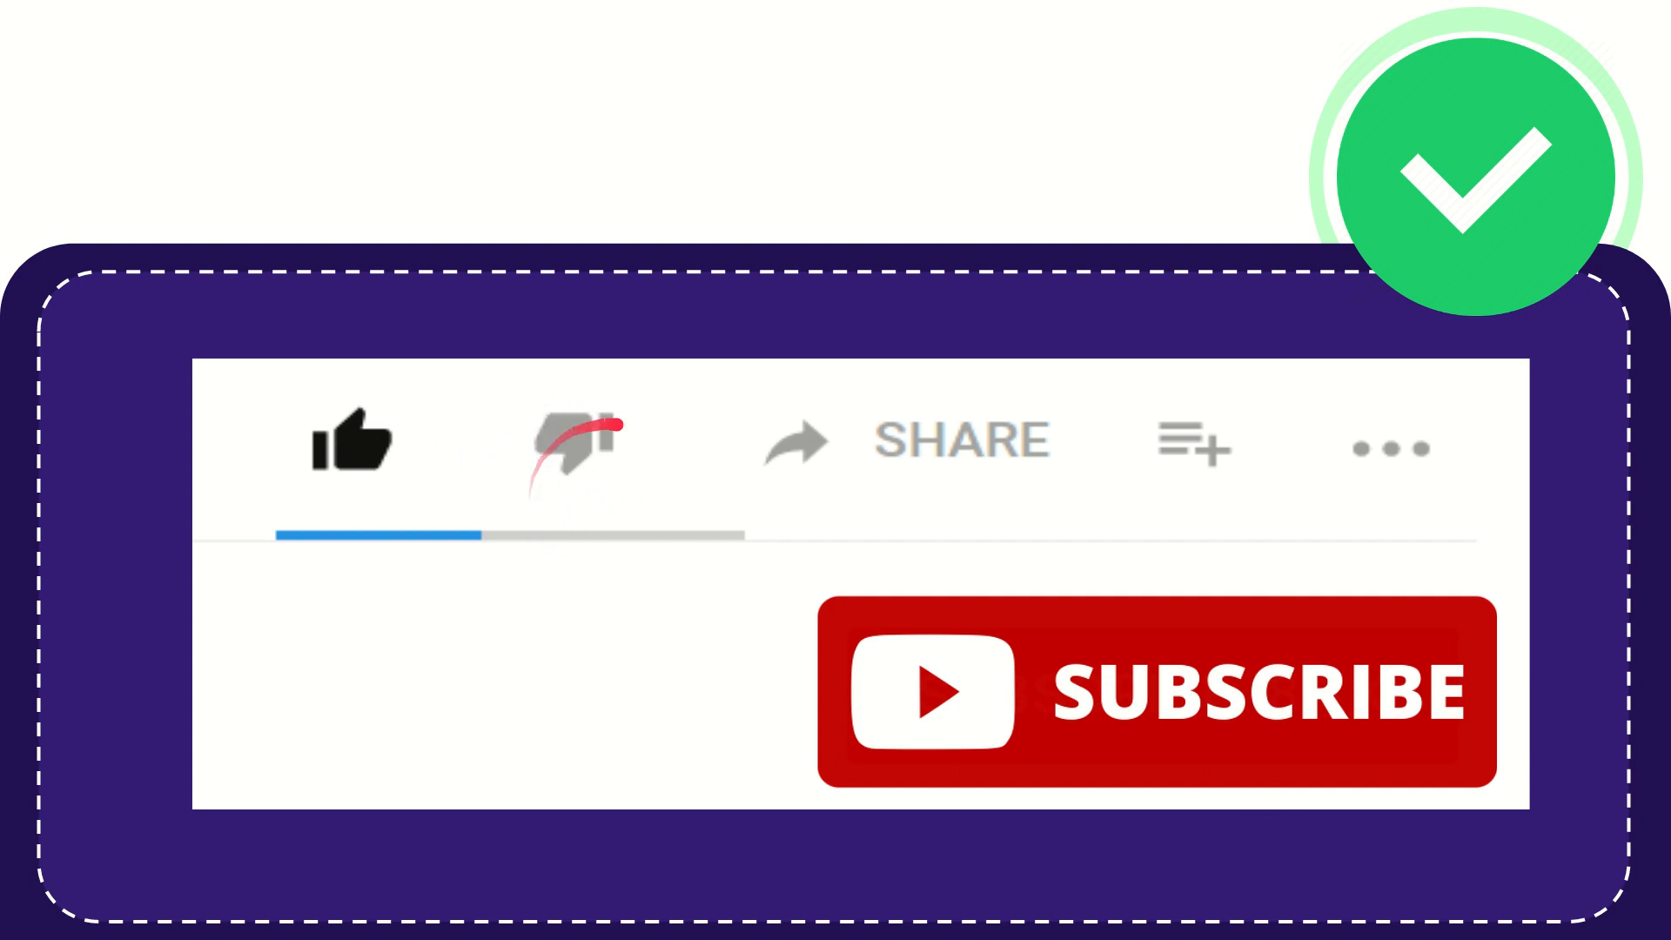
{"action": "left_click", "coordinate": [567, 442]}
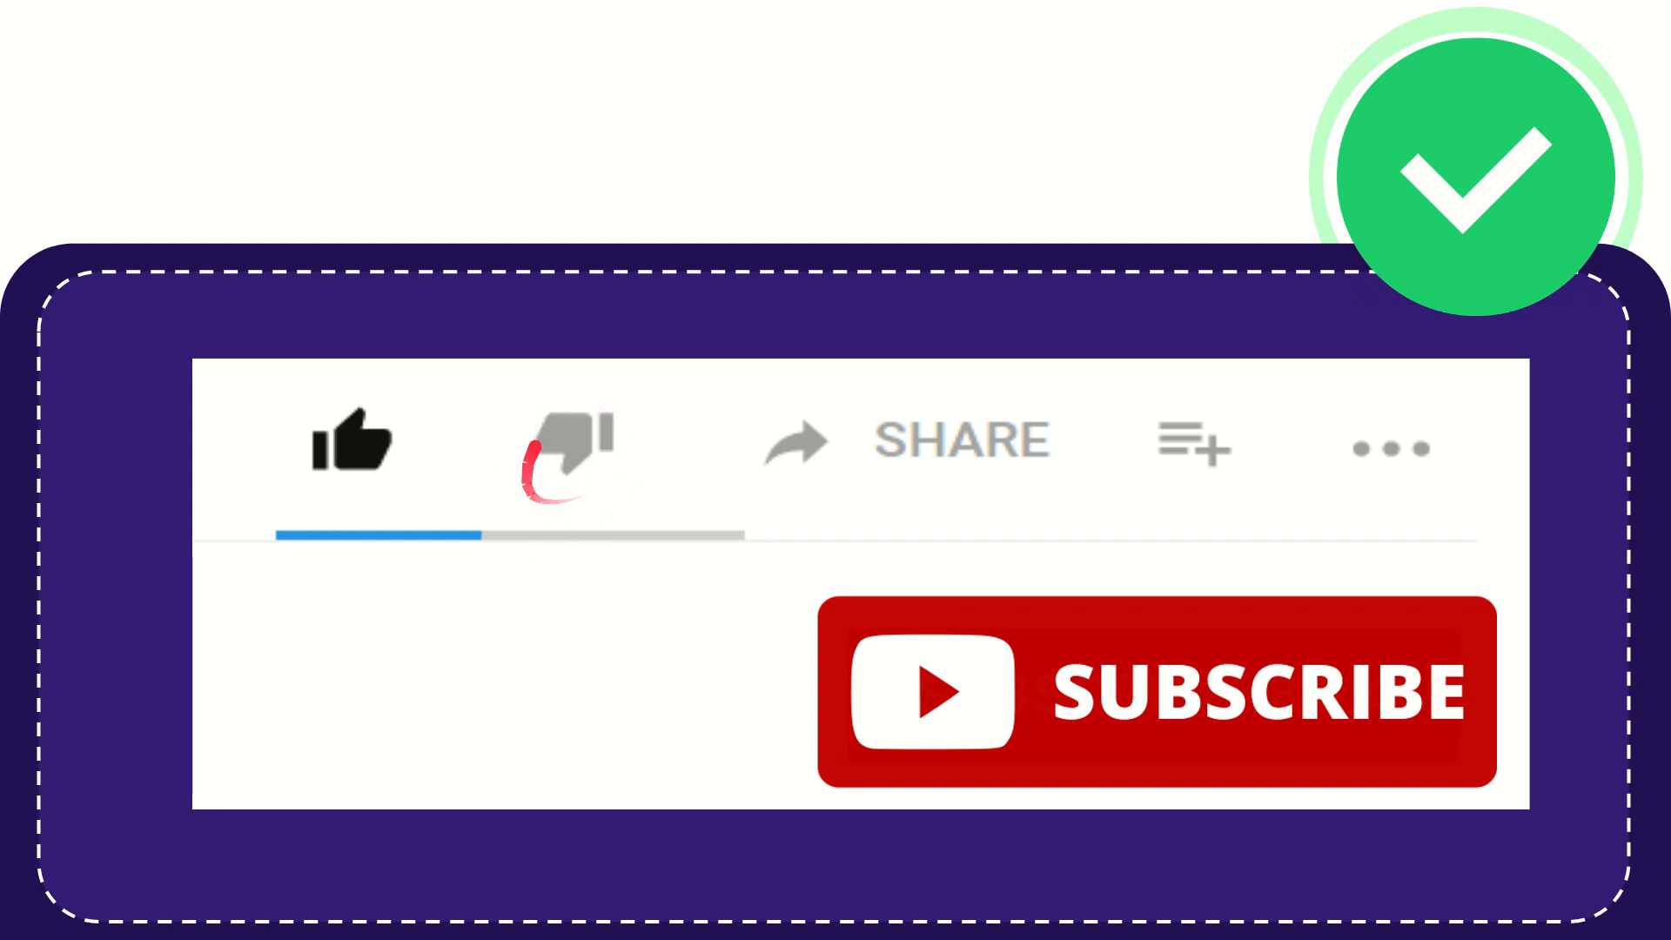
{"action": "left_click", "coordinate": [571, 442]}
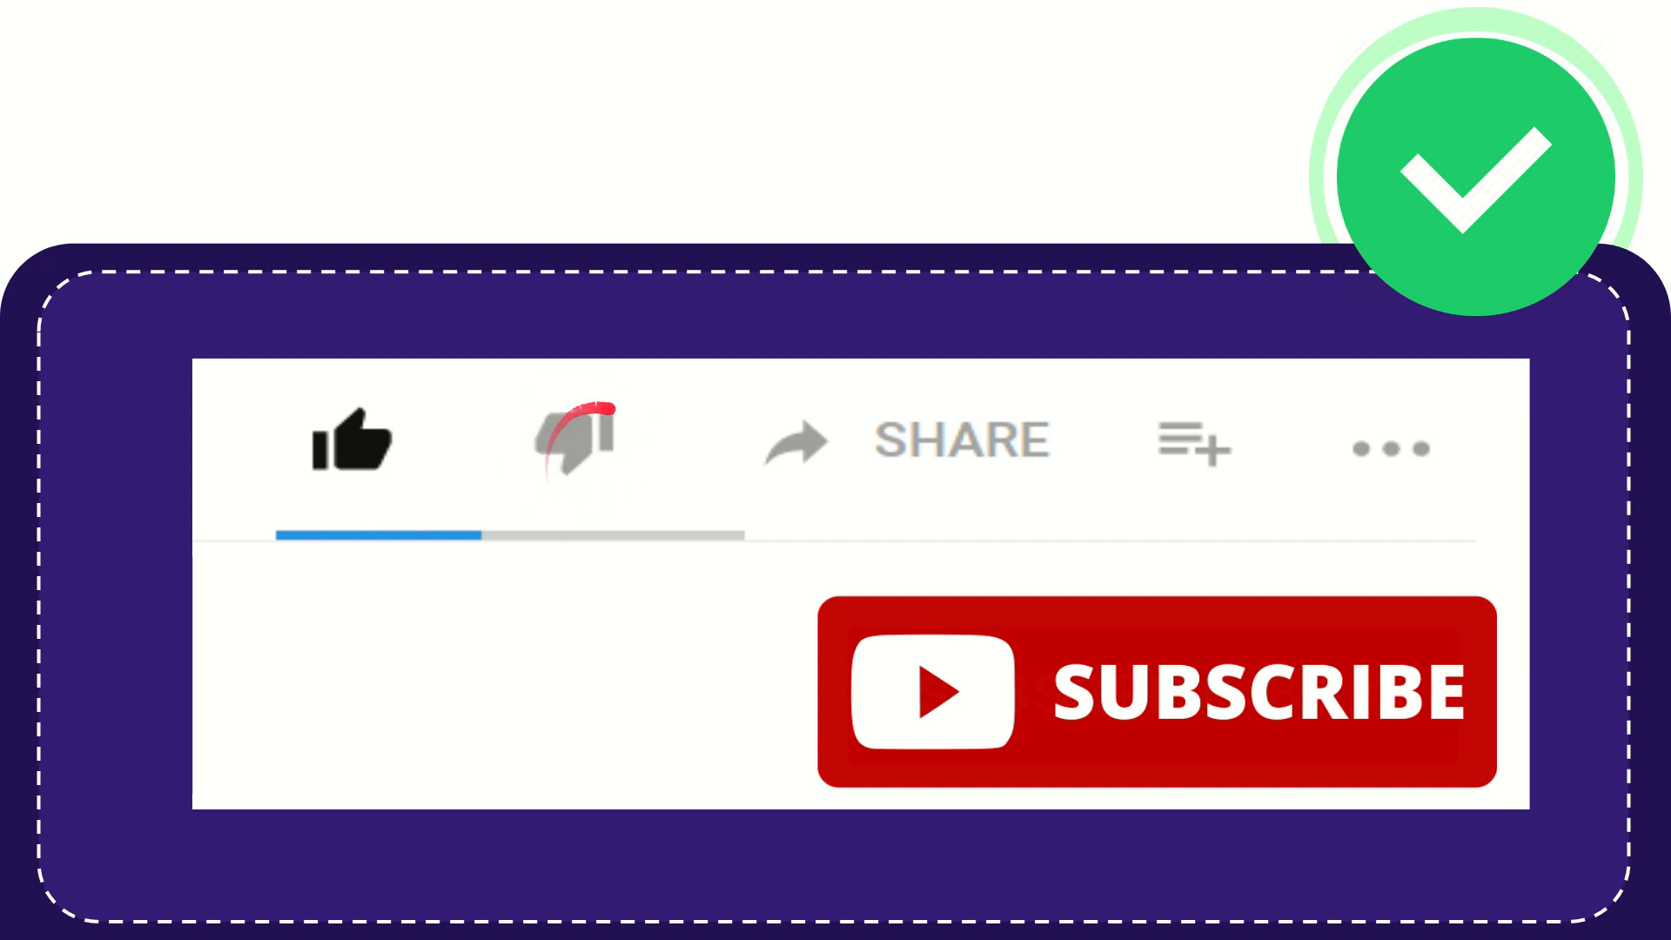
{"action": "left_click", "coordinate": [571, 441]}
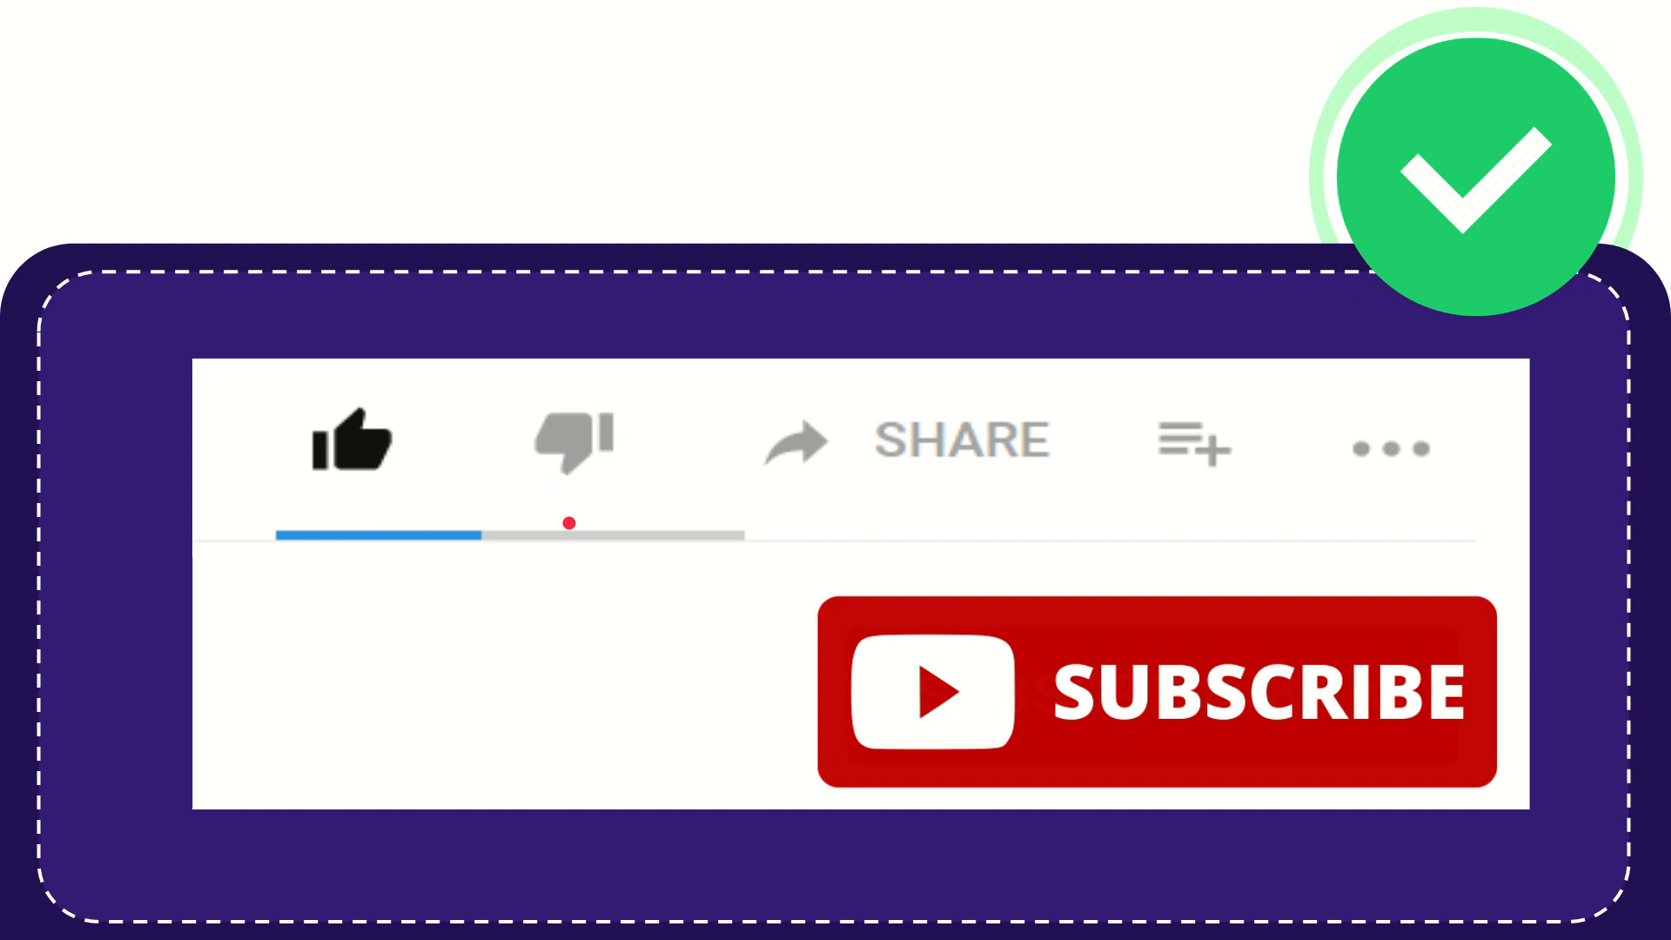